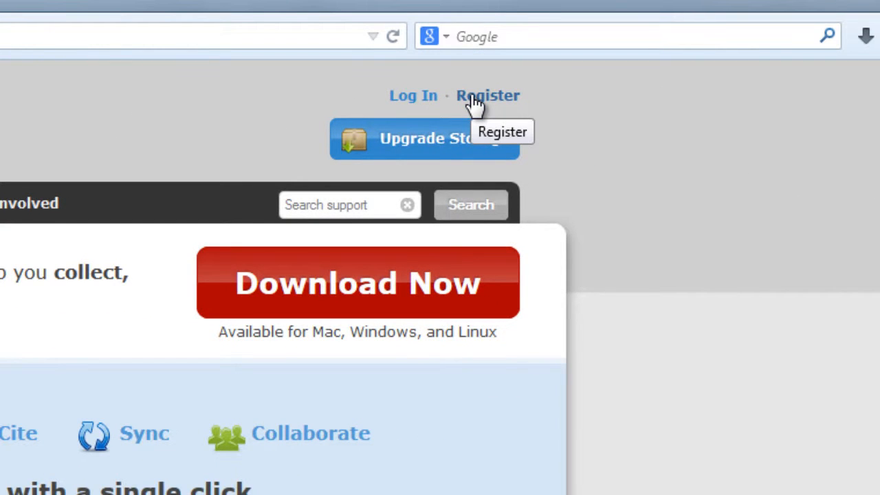
# Reach the Register page on zotero.org for creating a free account.
pyautogui.click(487, 95)
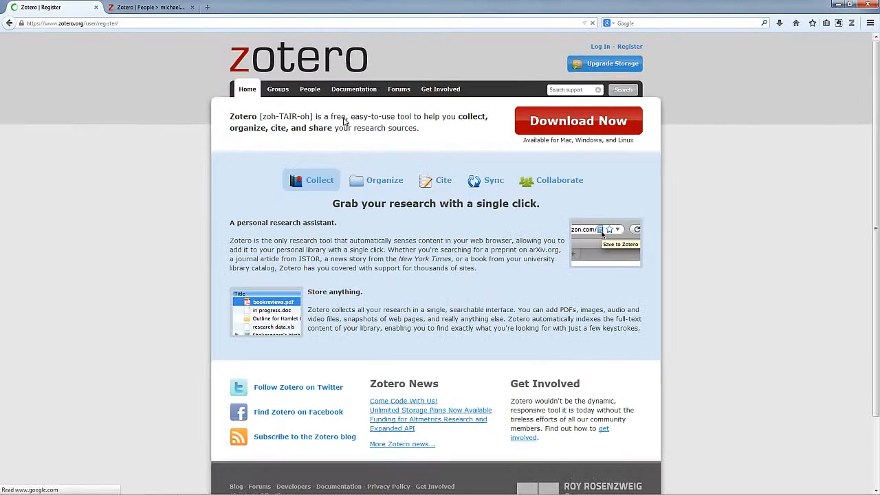
pyautogui.click(630, 47)
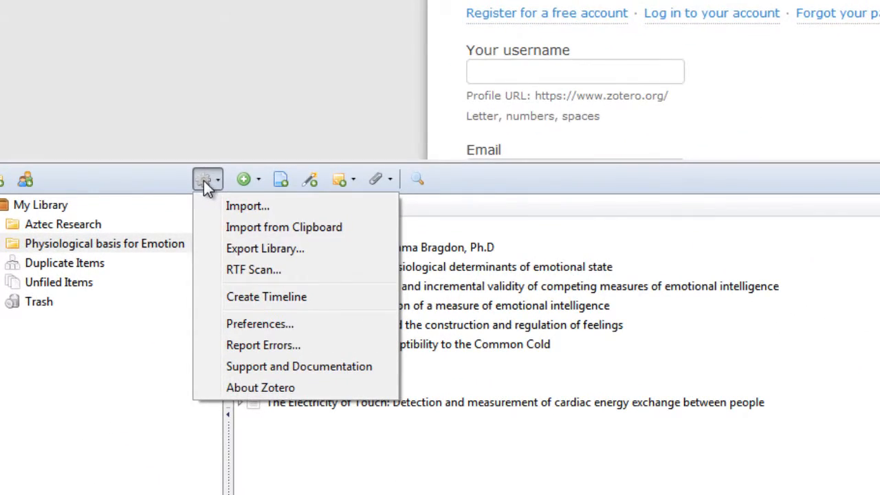
pyautogui.click(259, 323)
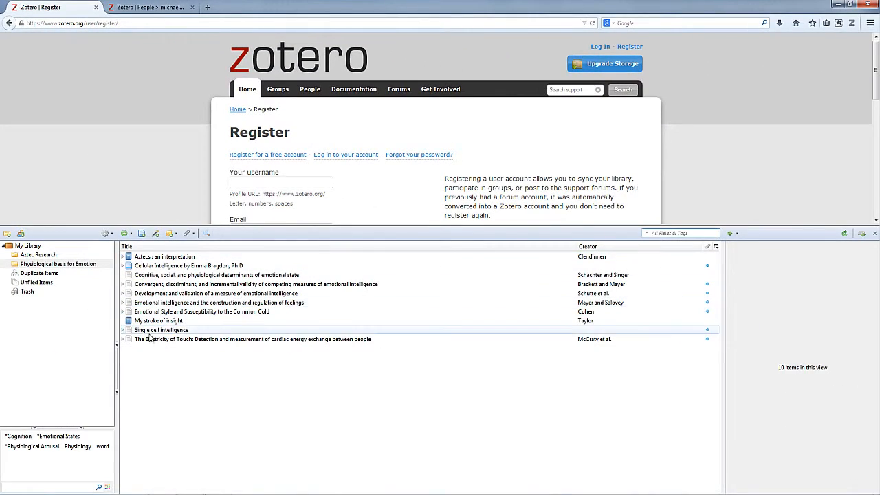
# Start a sync of the local library to the Zotero server with the green Sync arrow.
pyautogui.click(252, 338)
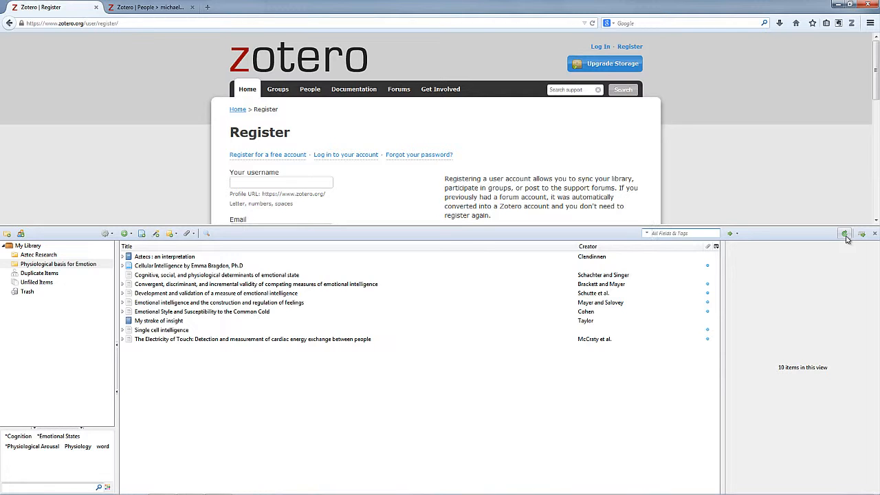
pyautogui.moveTo(814, 242)
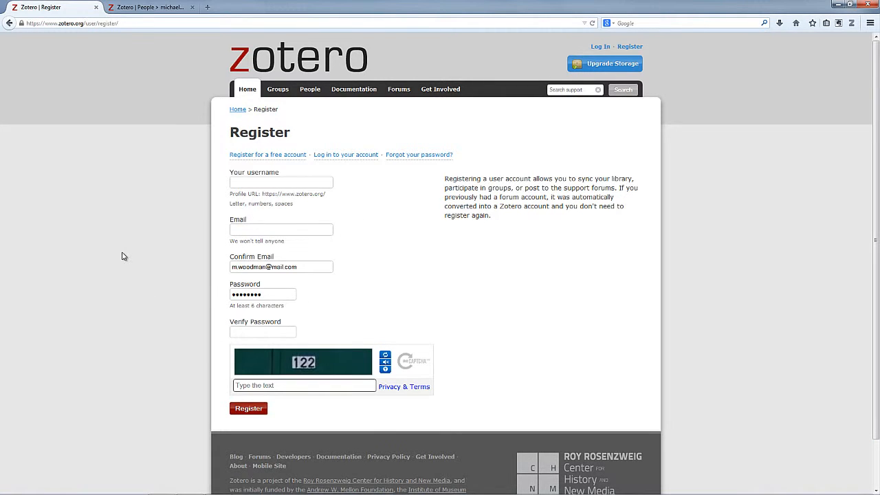
pyautogui.moveTo(127, 55)
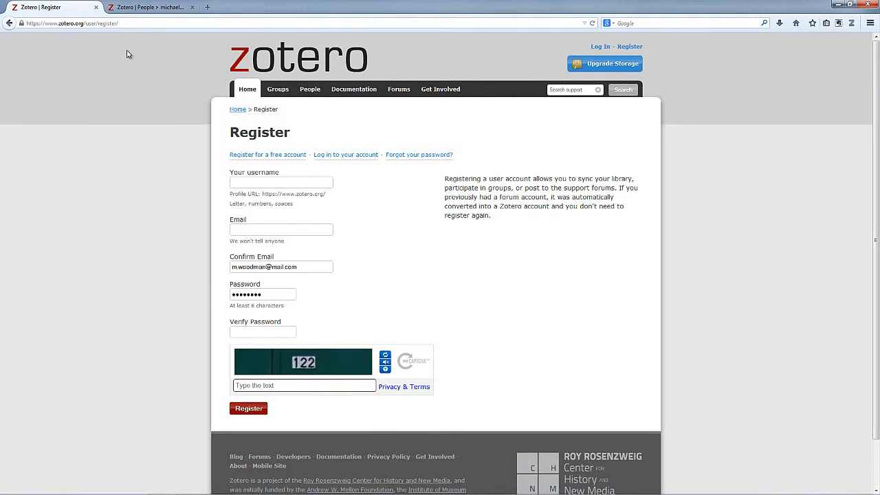
# Show My Library on zotero.org in the second browser tab, listing the synced collections.
pyautogui.click(152, 9)
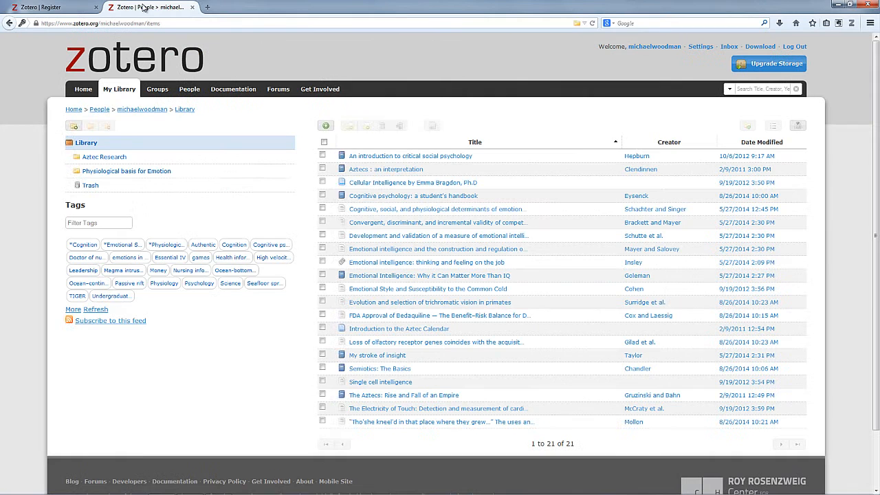